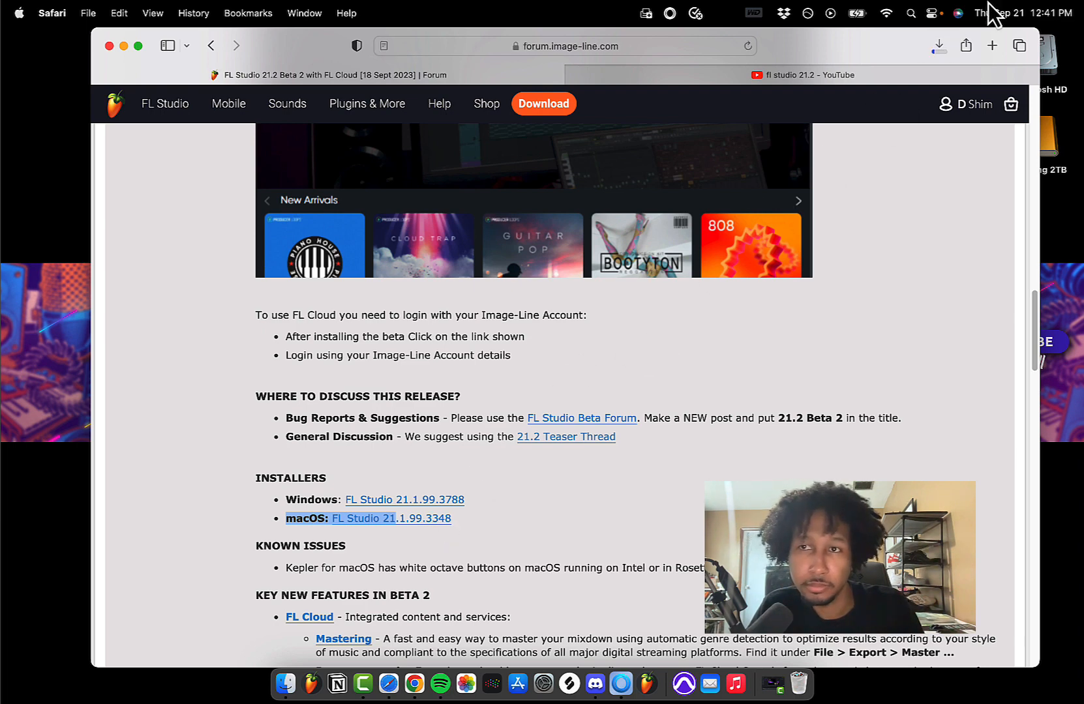
Download the macOS 'FL Studio 21.1.99.3348' beta installer from the forum post
left_click(939, 45)
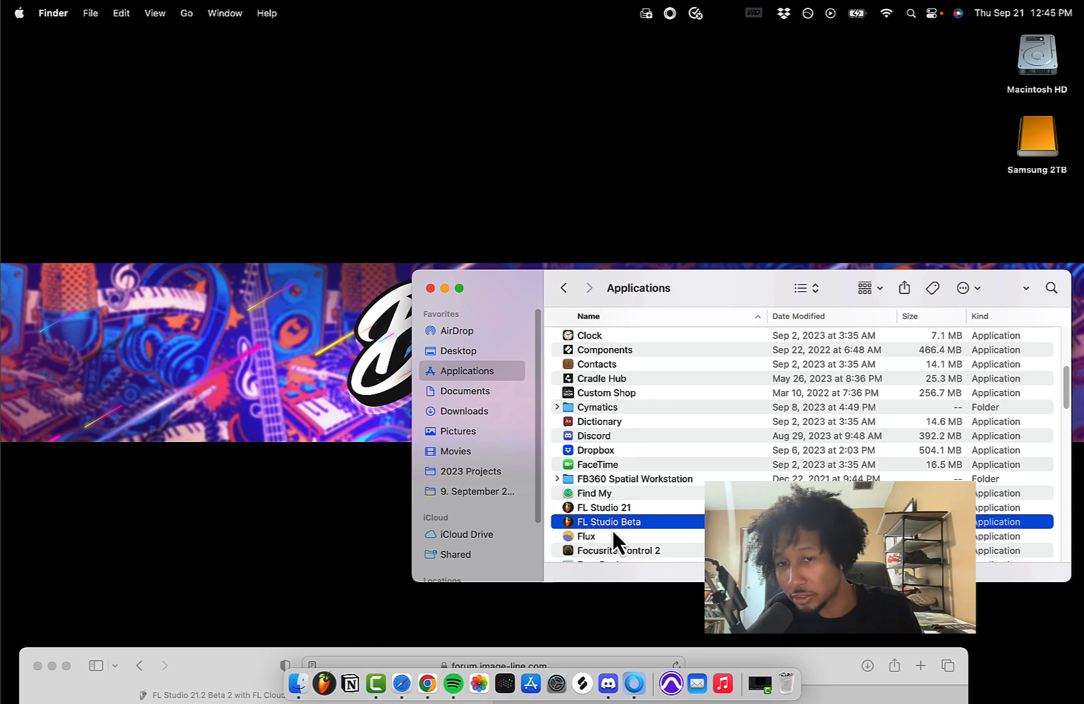
Launch FL Studio Beta from Finder's Applications folder
right_click(609, 521)
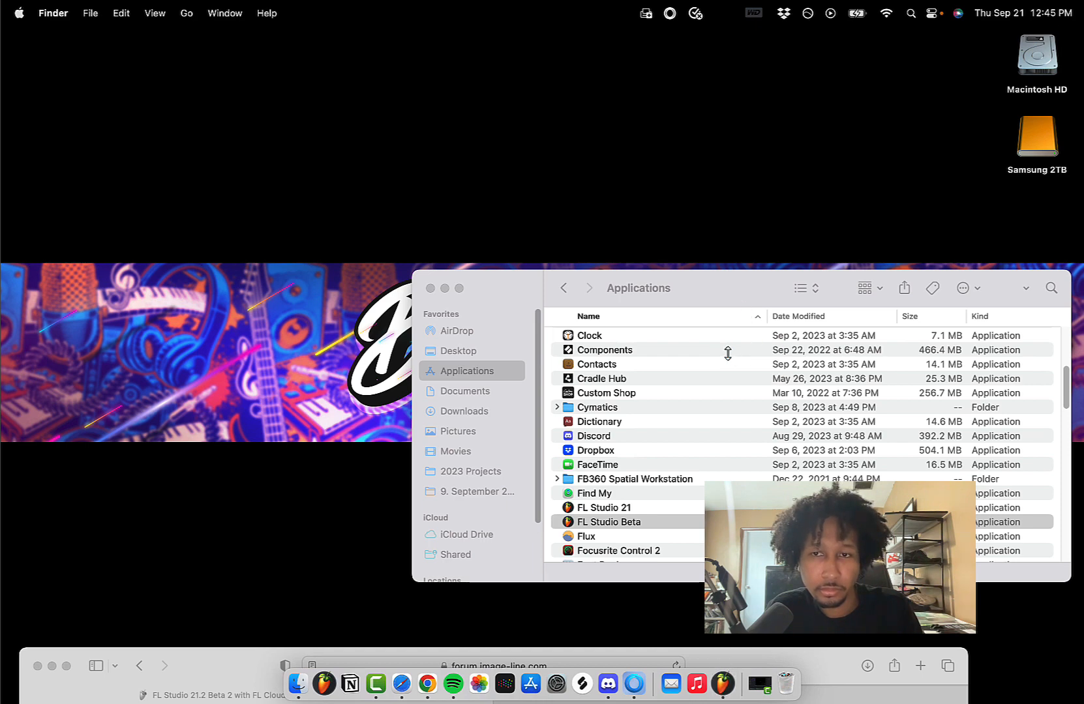
double_click(610, 522)
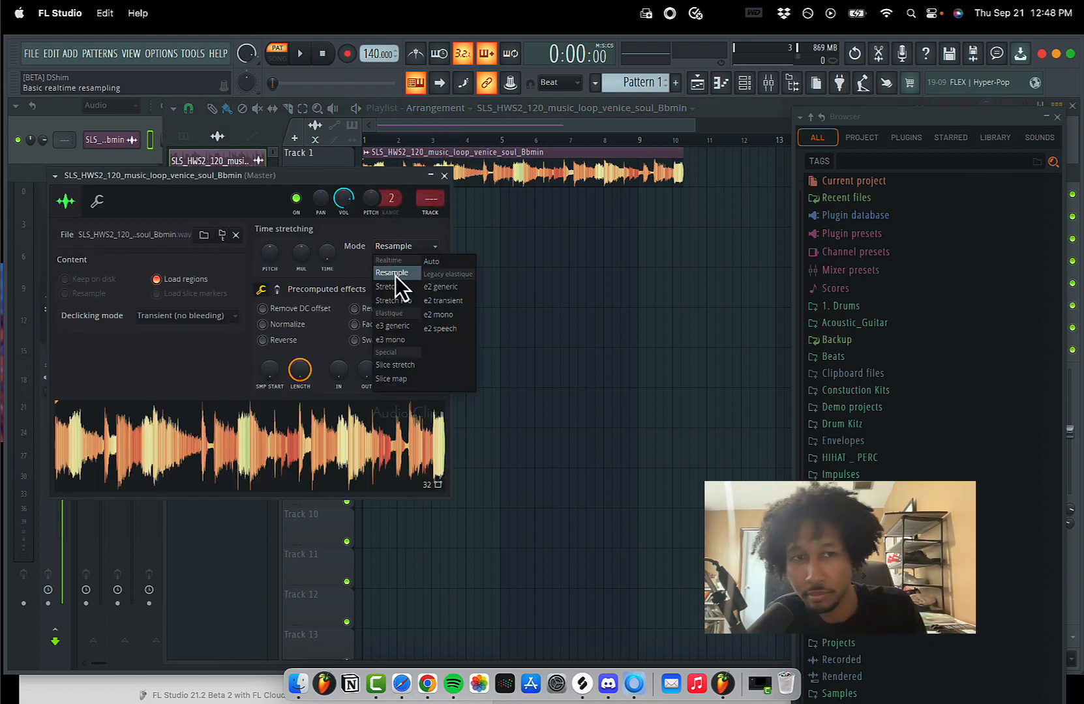
Set the Venice soul loop's time-stretching mode from Resample to Stretch
left_click(390, 285)
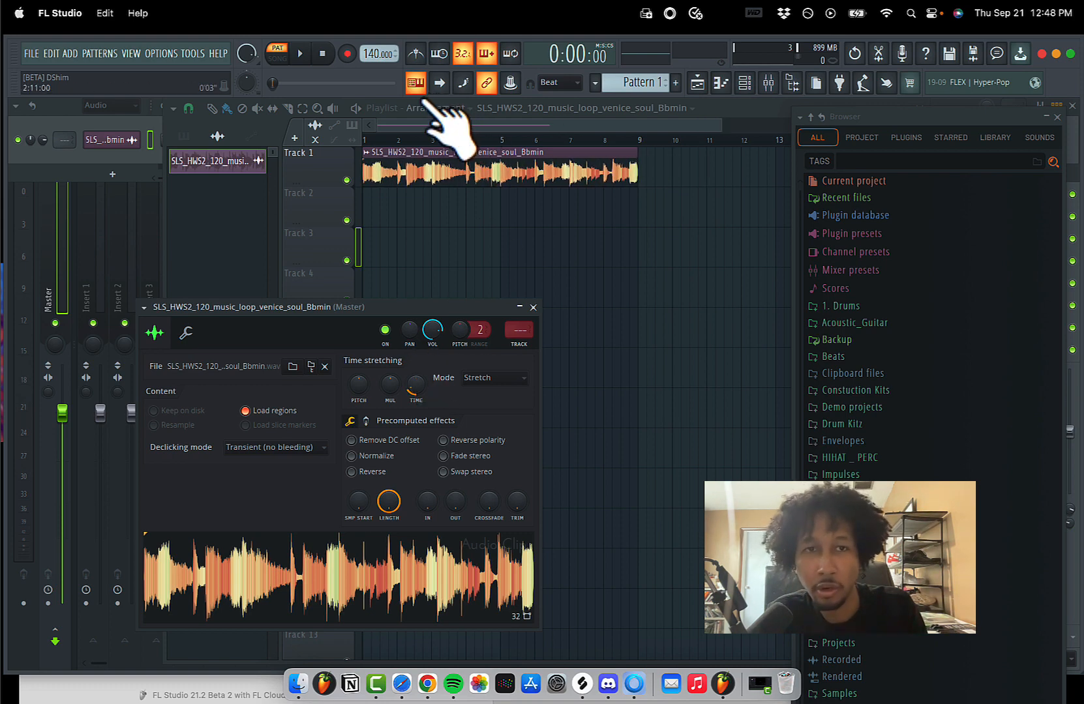
left_click(533, 306)
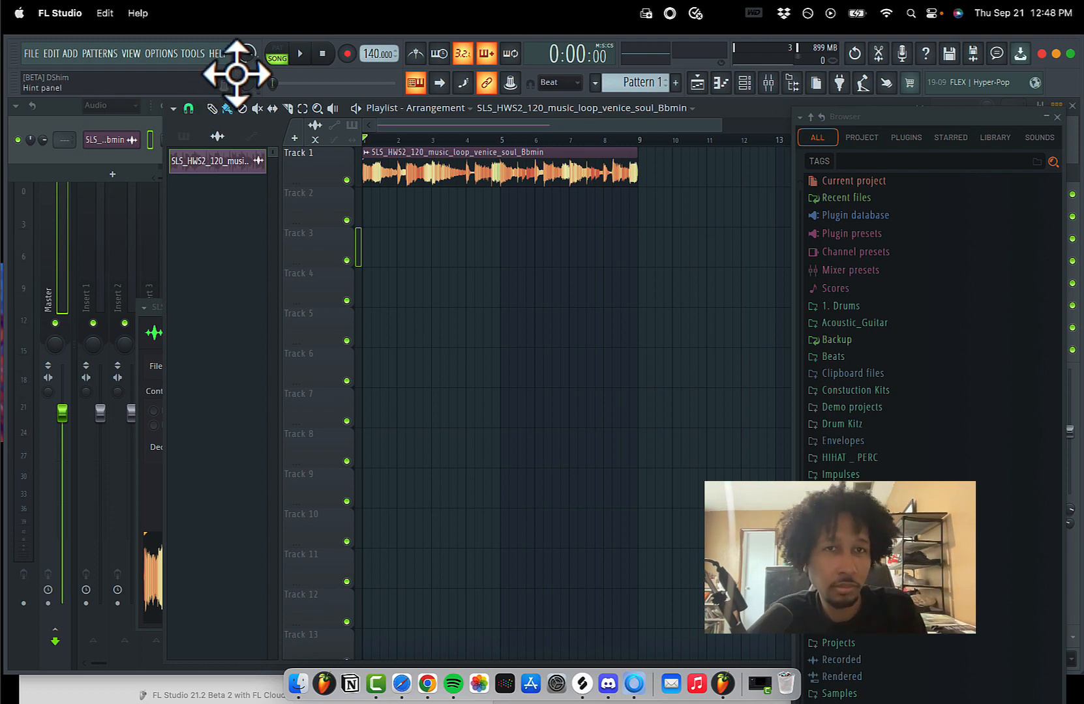
left_click(298, 54)
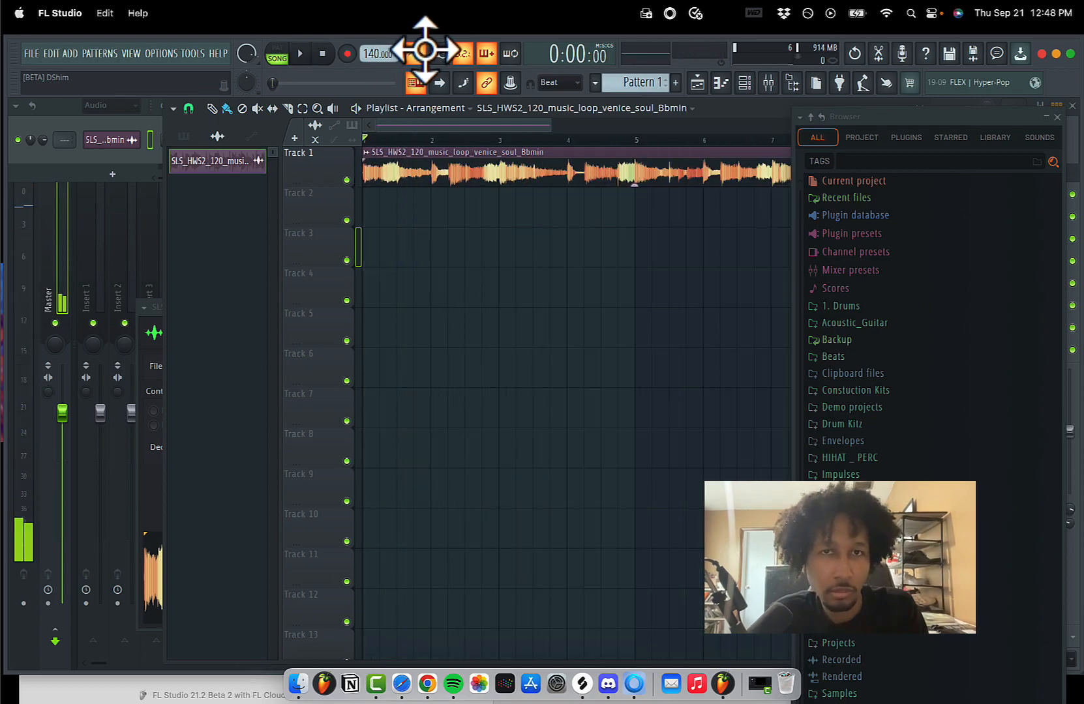
Choose Extract stems from sample on the loop clip and agree to download the feature
right_click(483, 169)
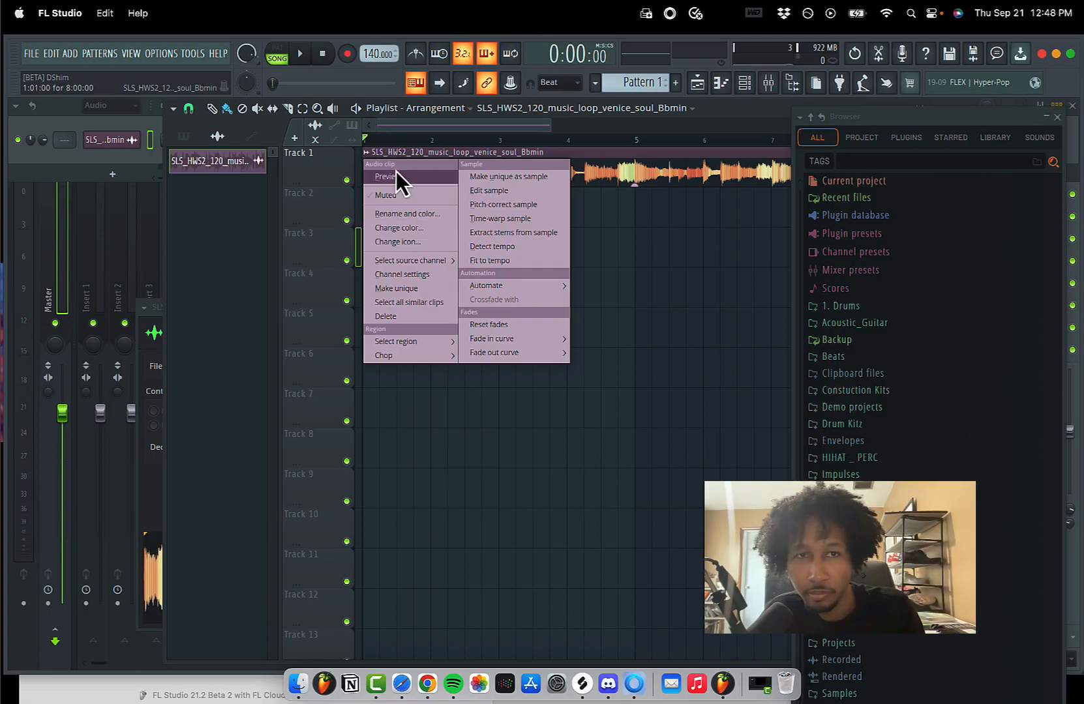
mouse_move(378, 132)
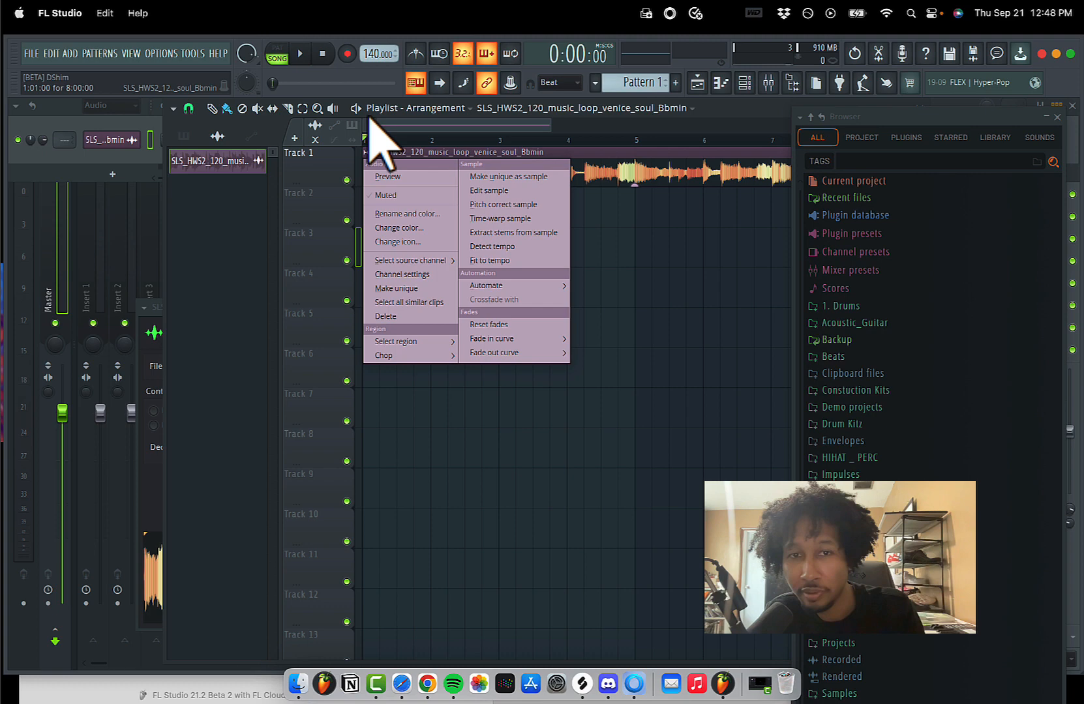
mouse_move(491, 261)
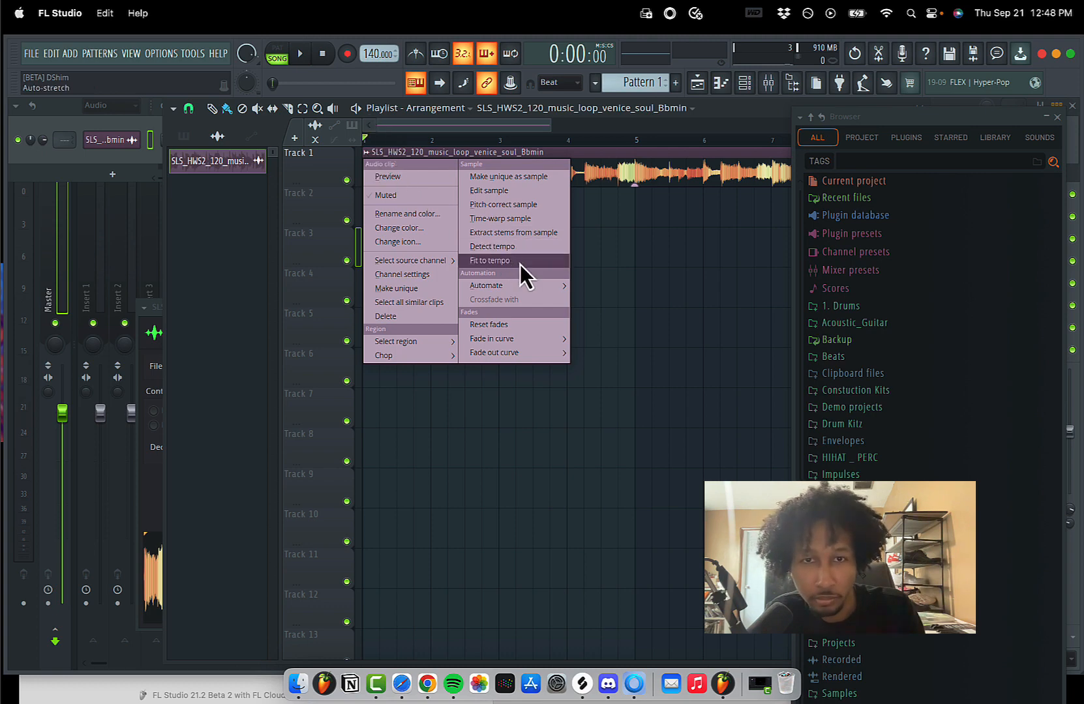
mouse_move(516, 232)
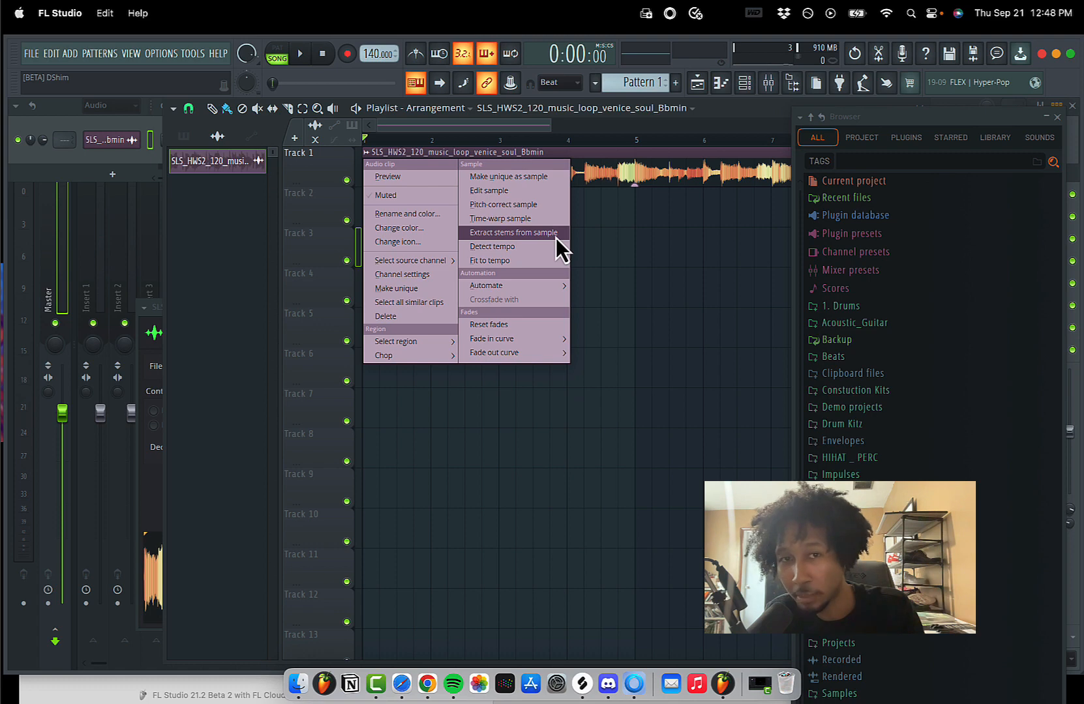
left_click(511, 232)
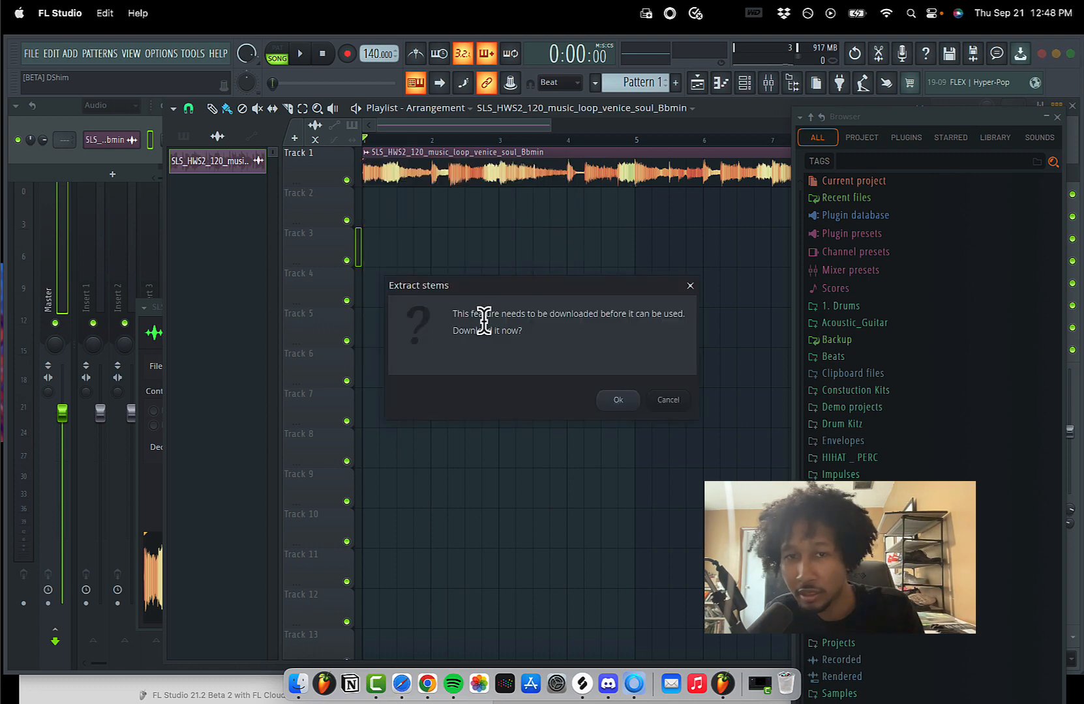
mouse_move(657, 329)
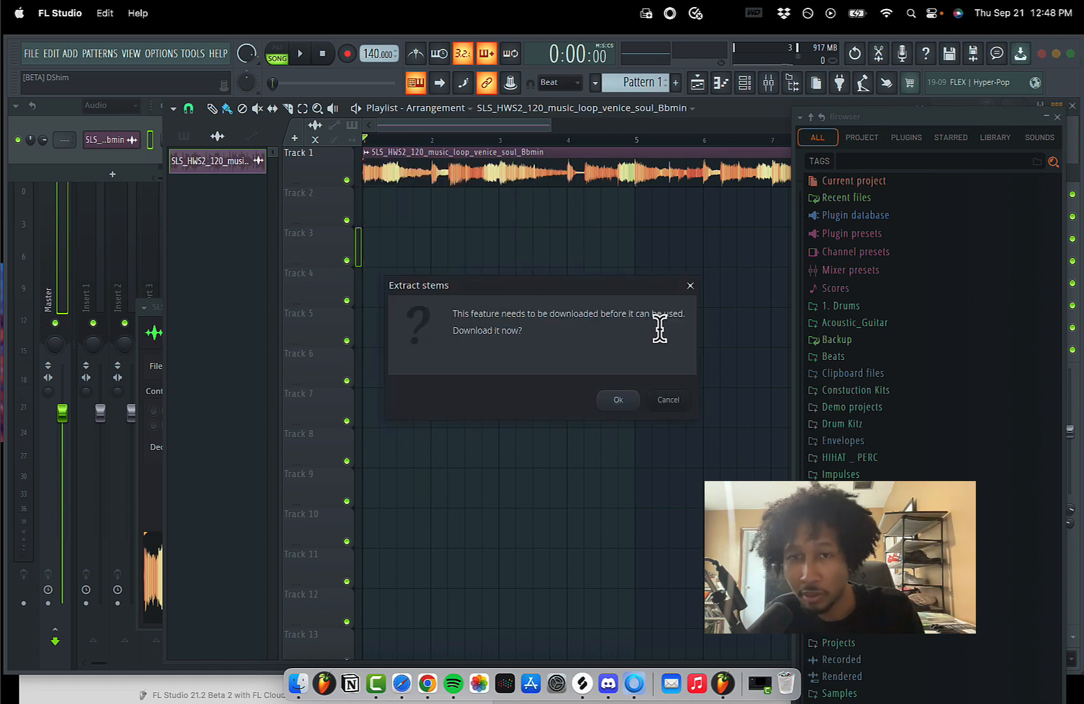
mouse_move(573, 329)
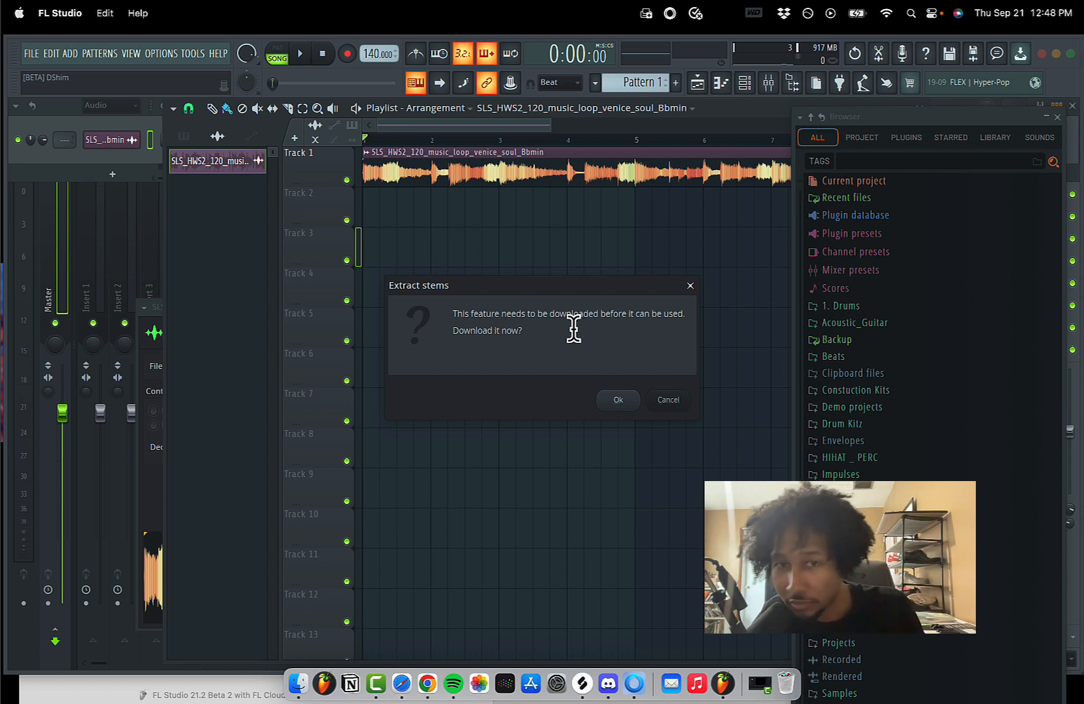
mouse_move(633, 360)
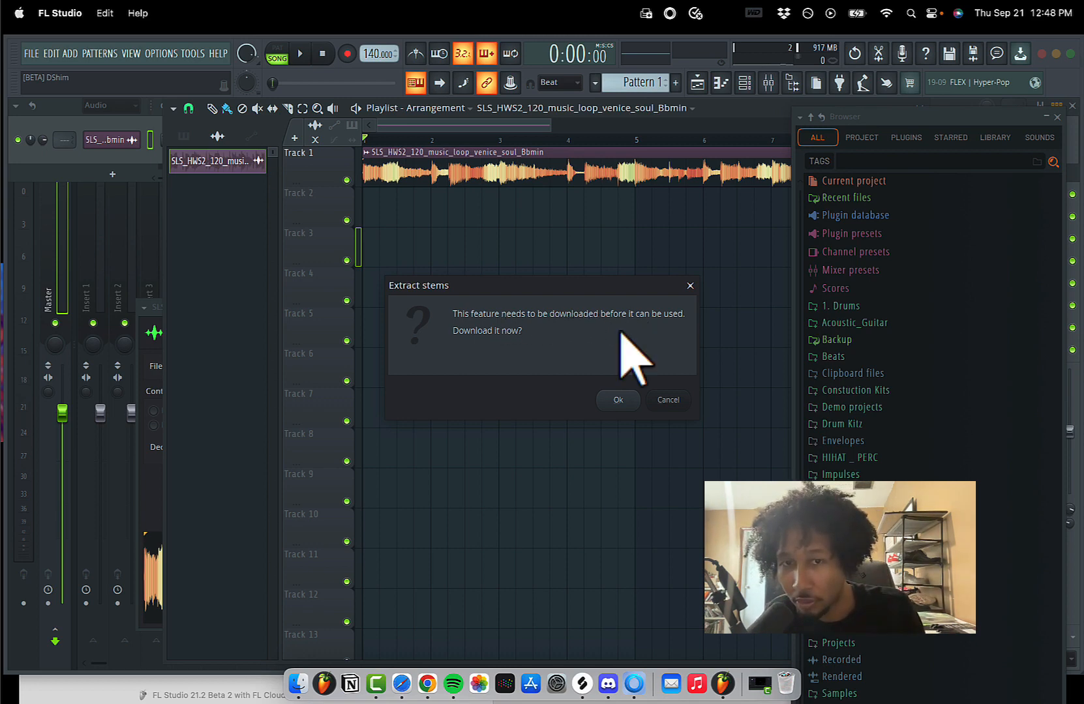
mouse_move(548, 286)
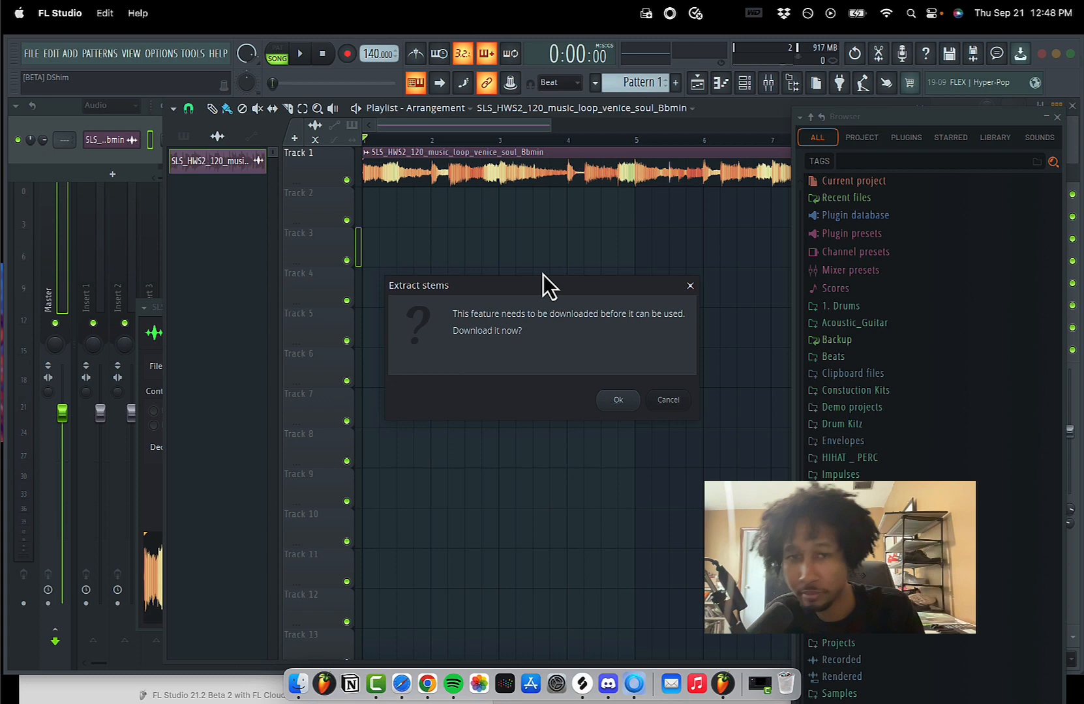
left_click(667, 399)
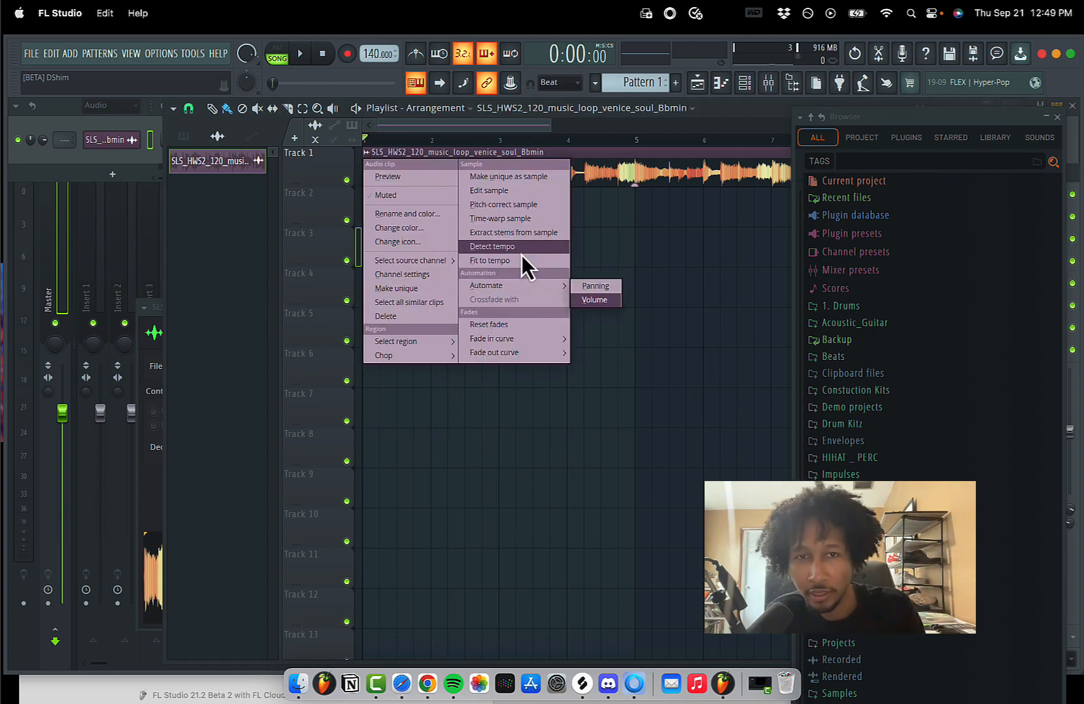
mouse_move(511, 233)
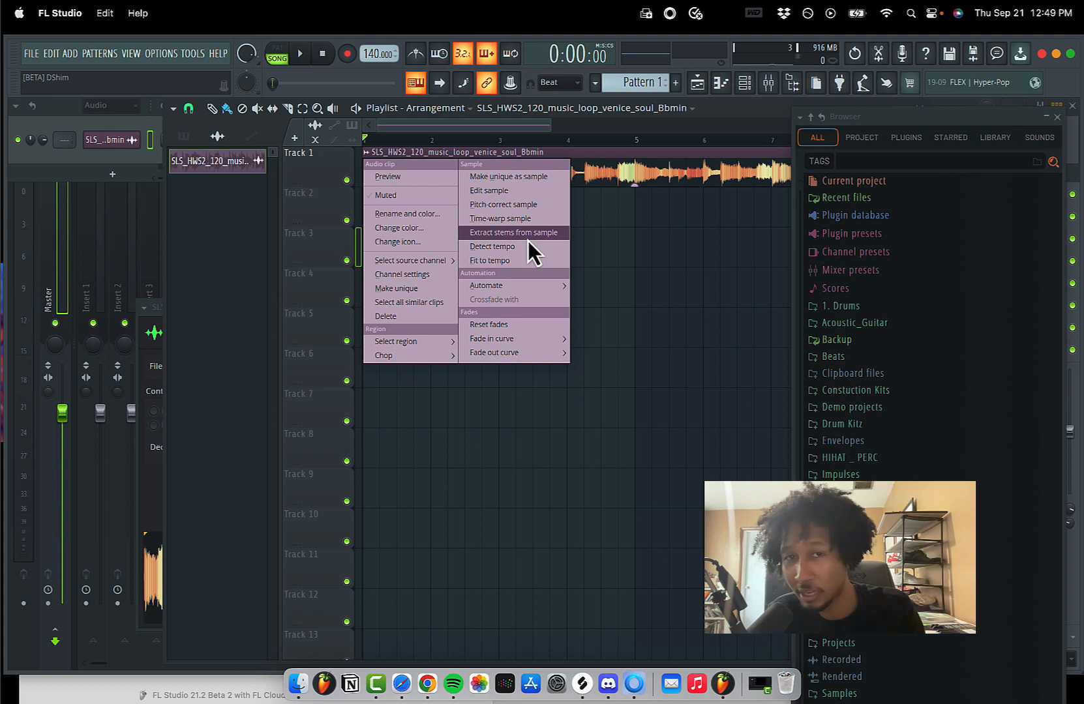
Extract Drums, Bass, Instruments and Vocals stems from the loop onto their own tracks
left_click(511, 232)
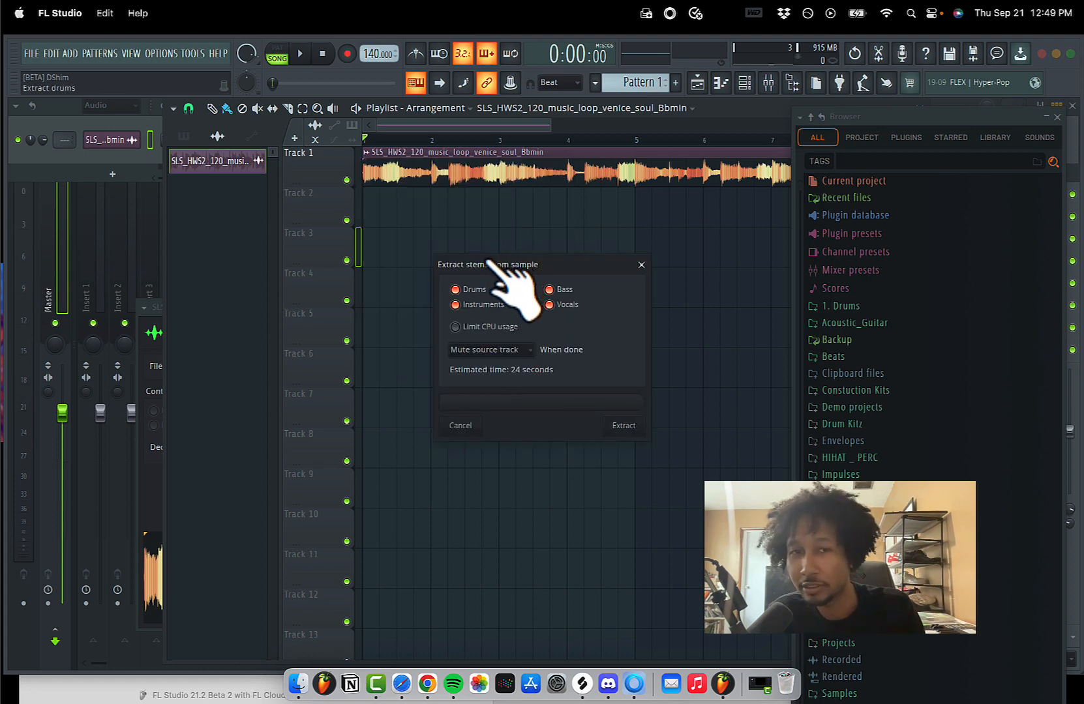
mouse_move(591, 304)
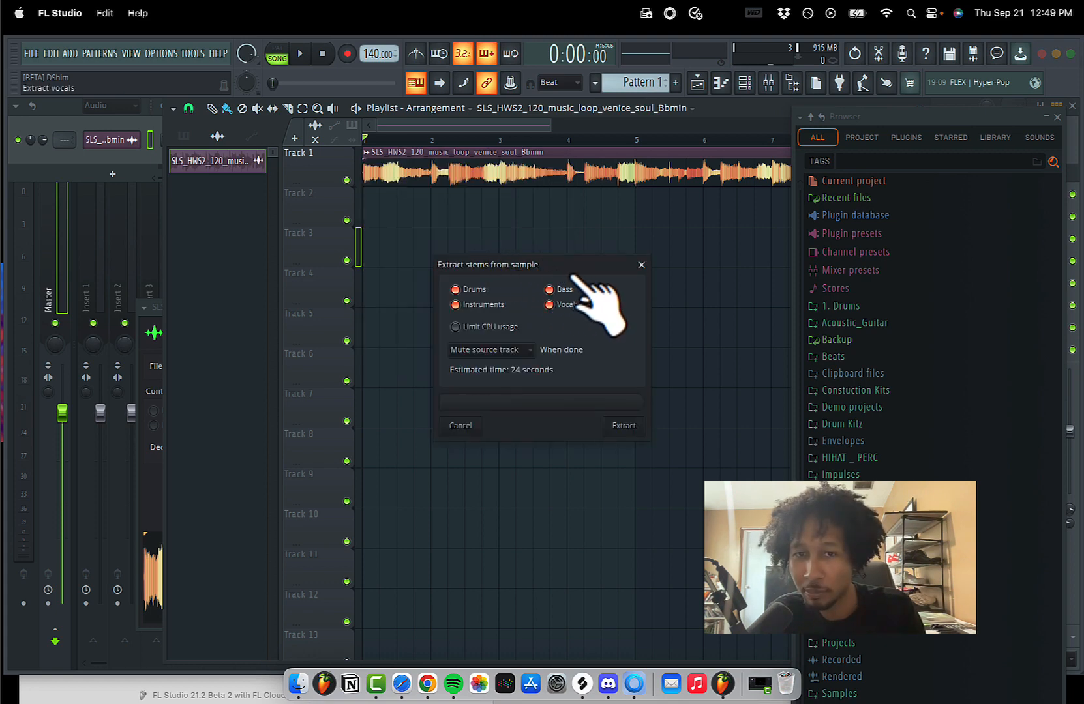
mouse_move(483, 366)
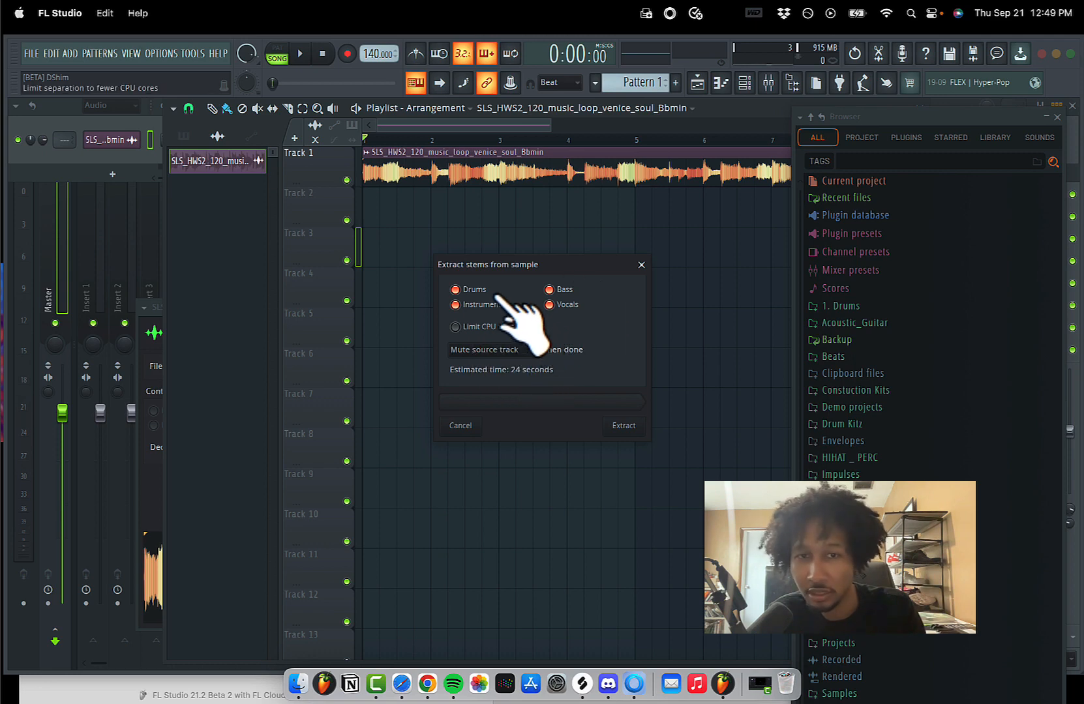
mouse_move(522, 325)
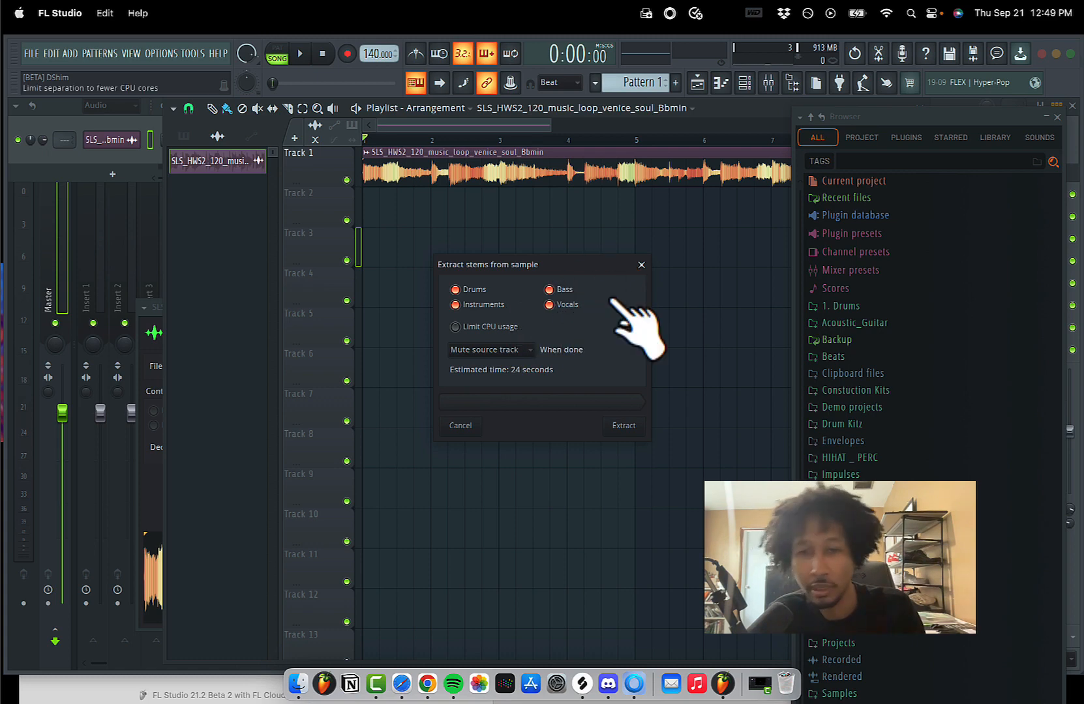
left_click(620, 425)
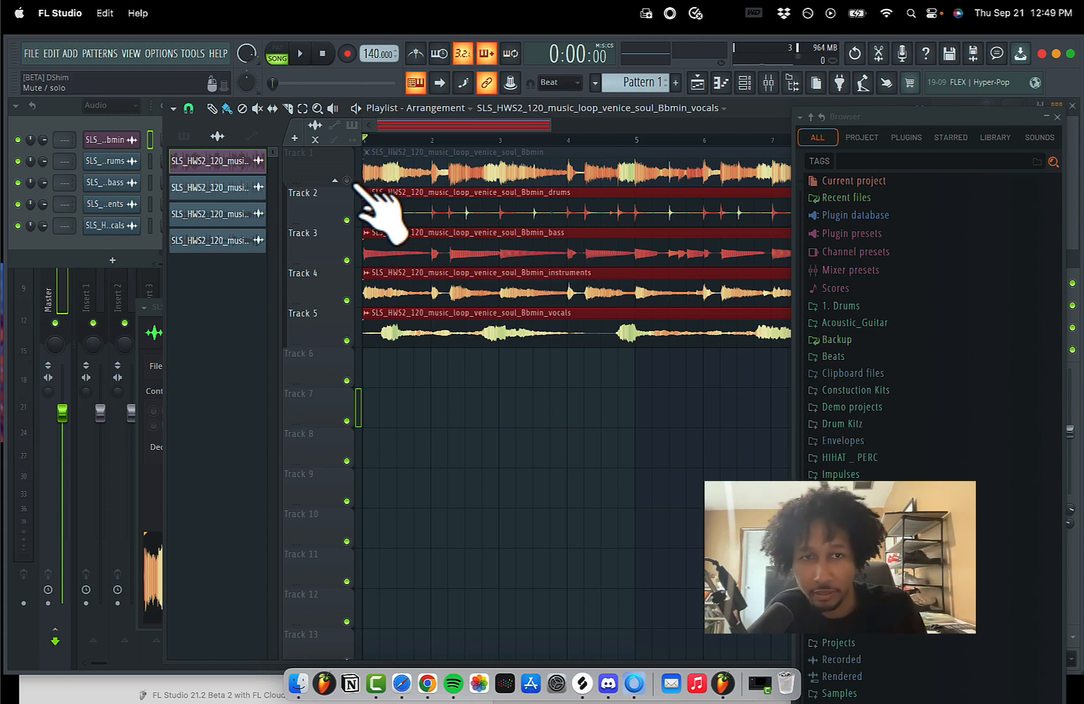
mouse_move(379, 214)
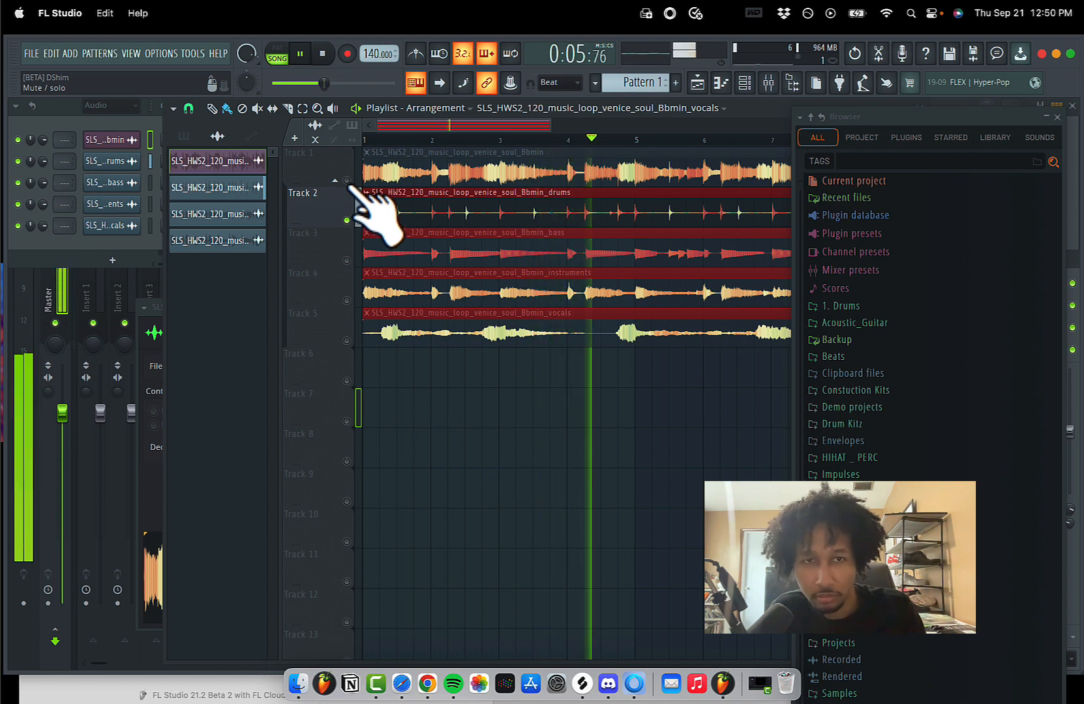
Solo the drums, bass, instruments and vocals stem tracks in turn during playback
left_click(322, 54)
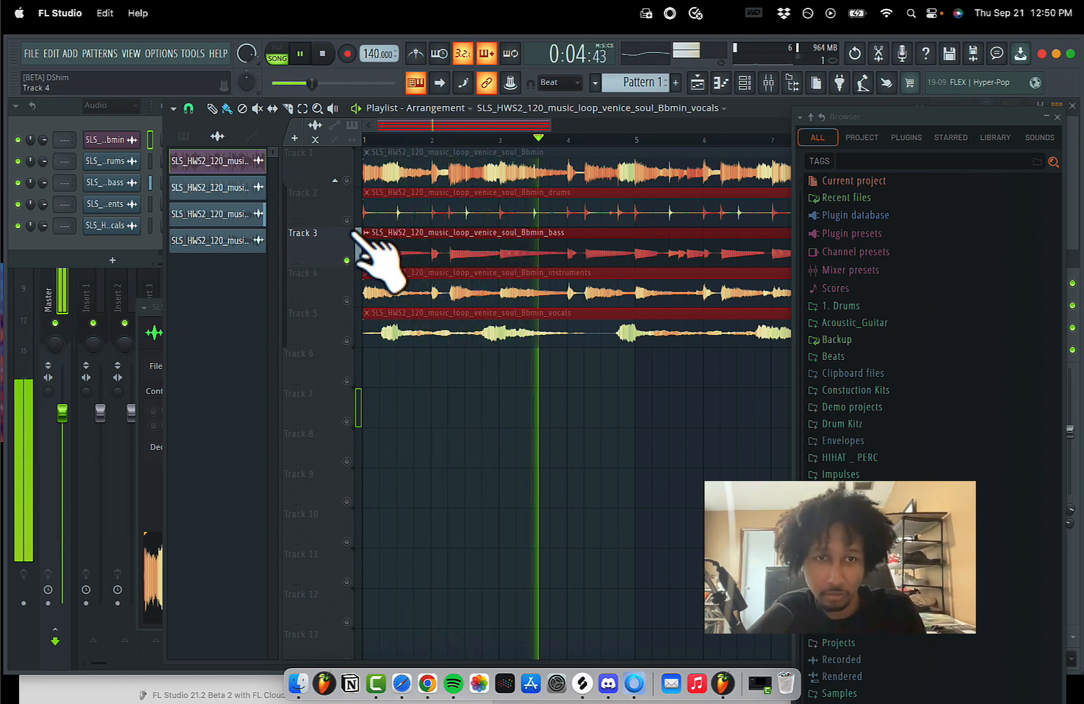
left_click(322, 53)
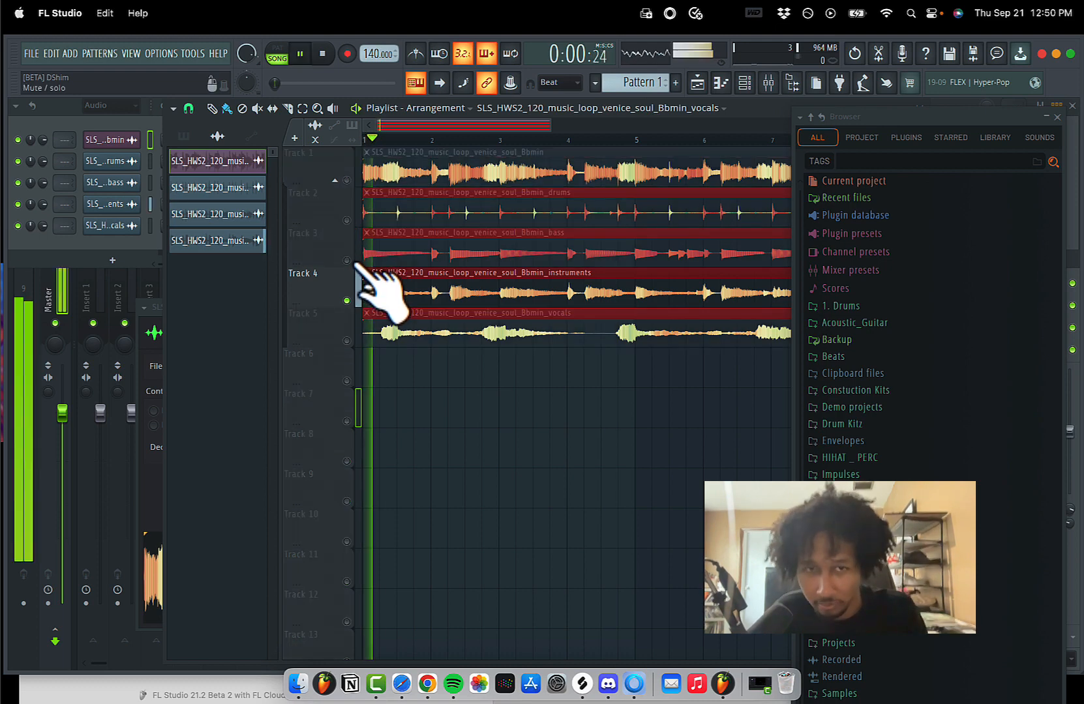
left_click(299, 53)
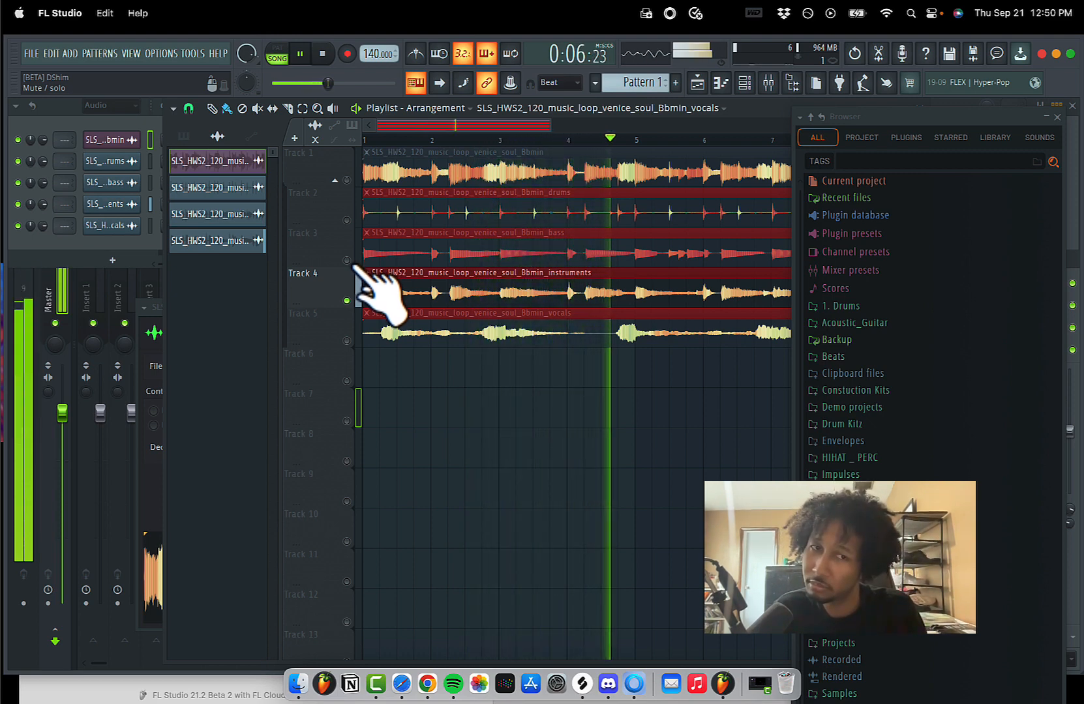
left_click(321, 53)
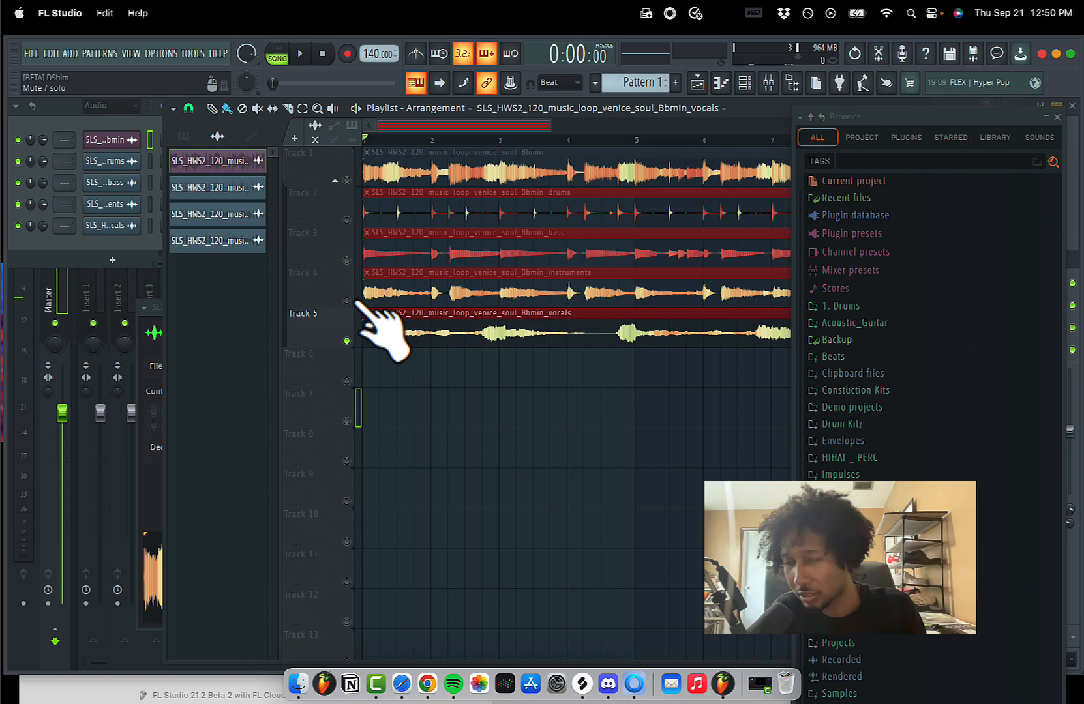